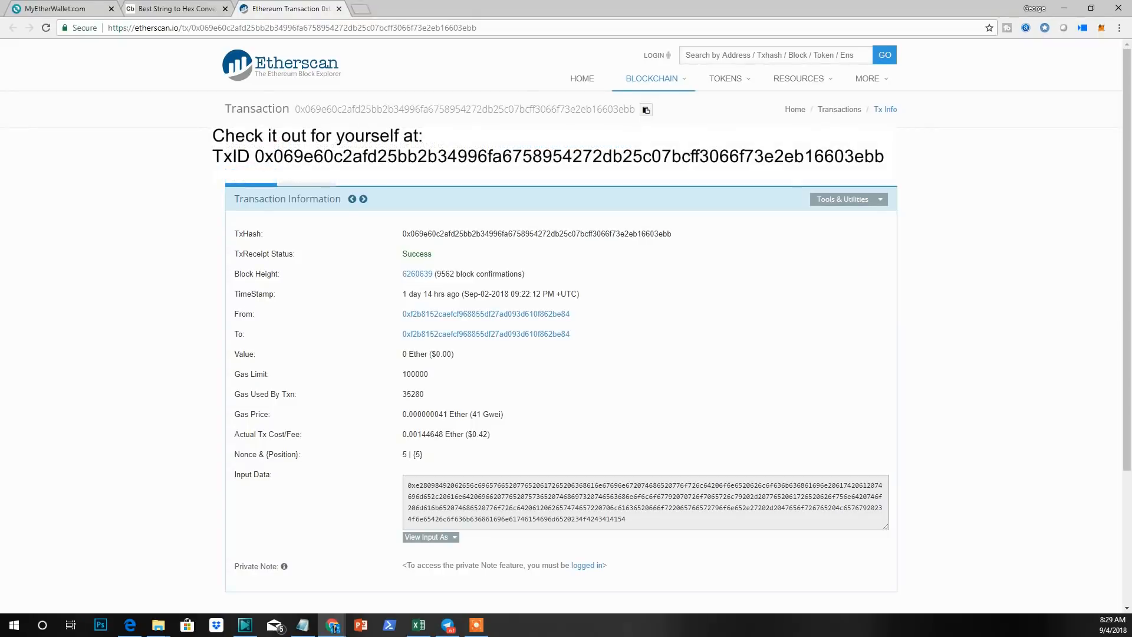
mouse_move(306, 189)
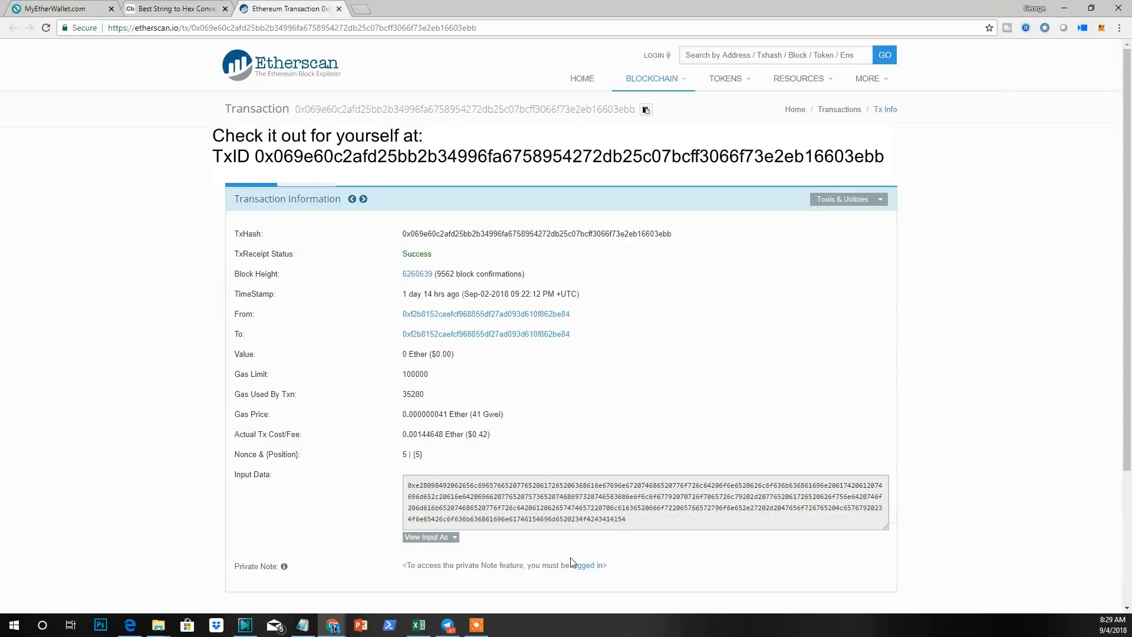
mouse_move(451, 542)
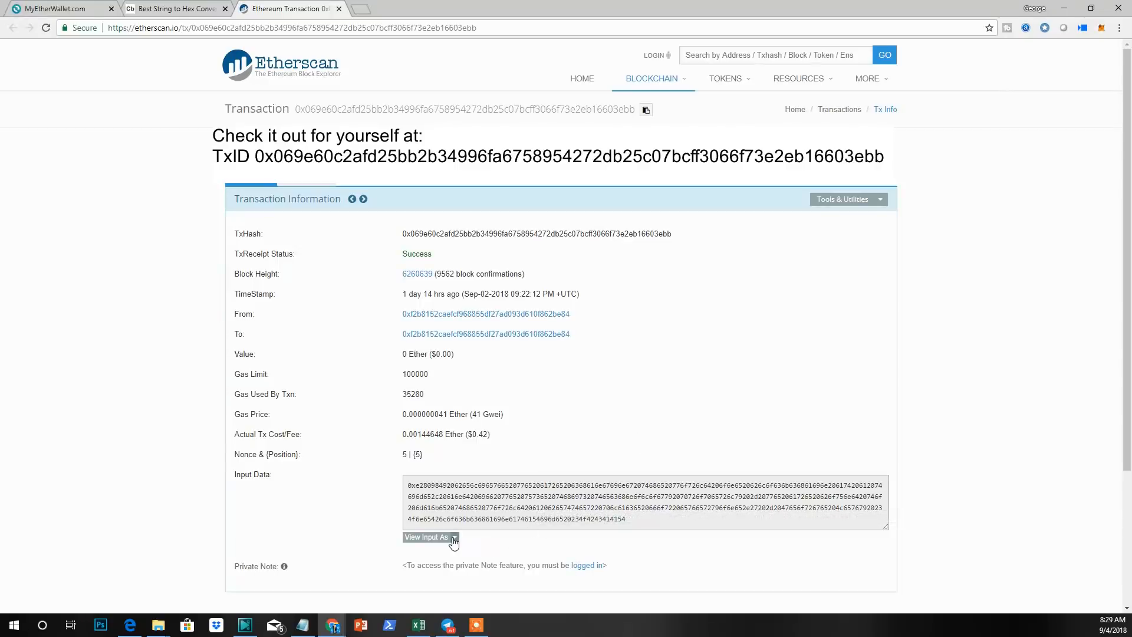
Switch the Input Data view from hex to UTF-8 to reveal the embedded message
click(427, 536)
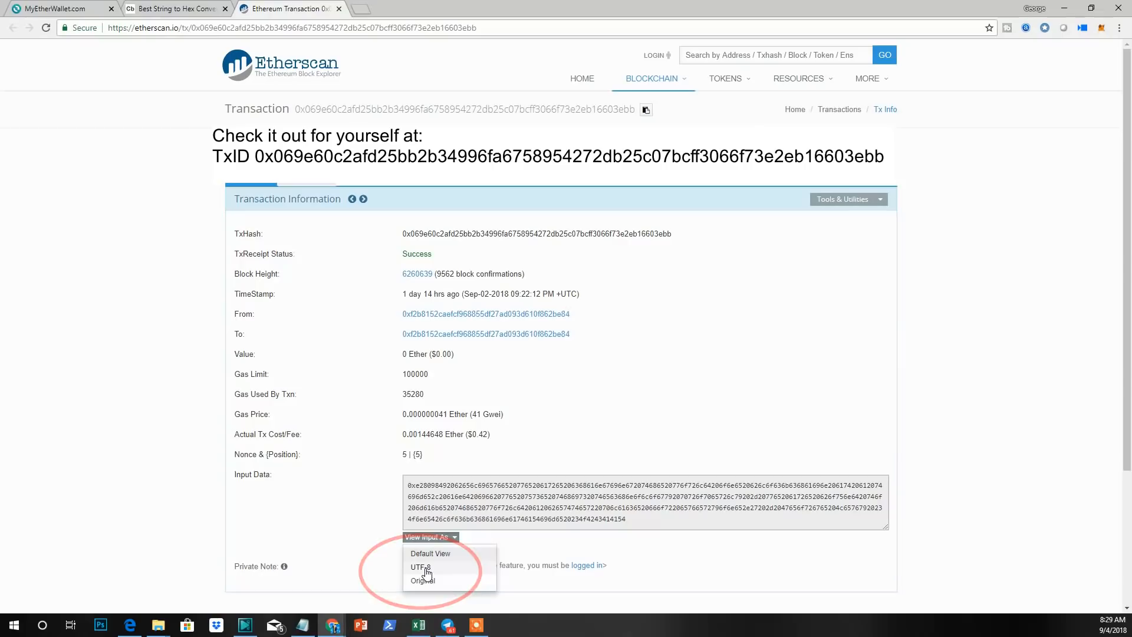
click(419, 566)
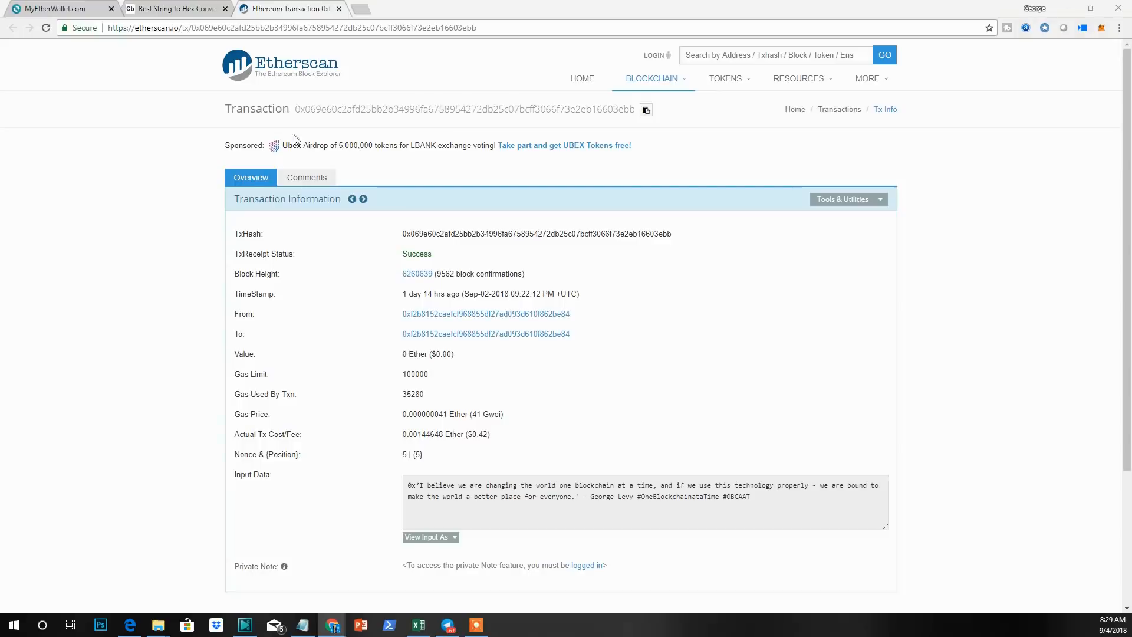
Switch to the MyEtherWallet browser tab showing the create-new-wallet page
click(55, 8)
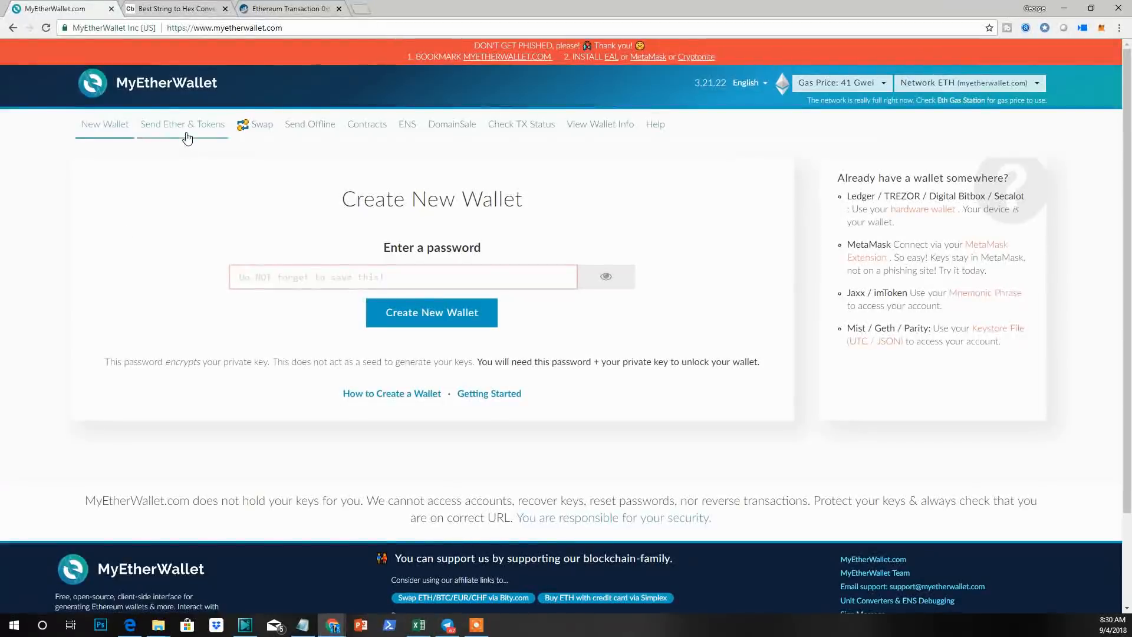
Go to the Send Ether & Tokens page, which asks how to access the wallet
click(183, 124)
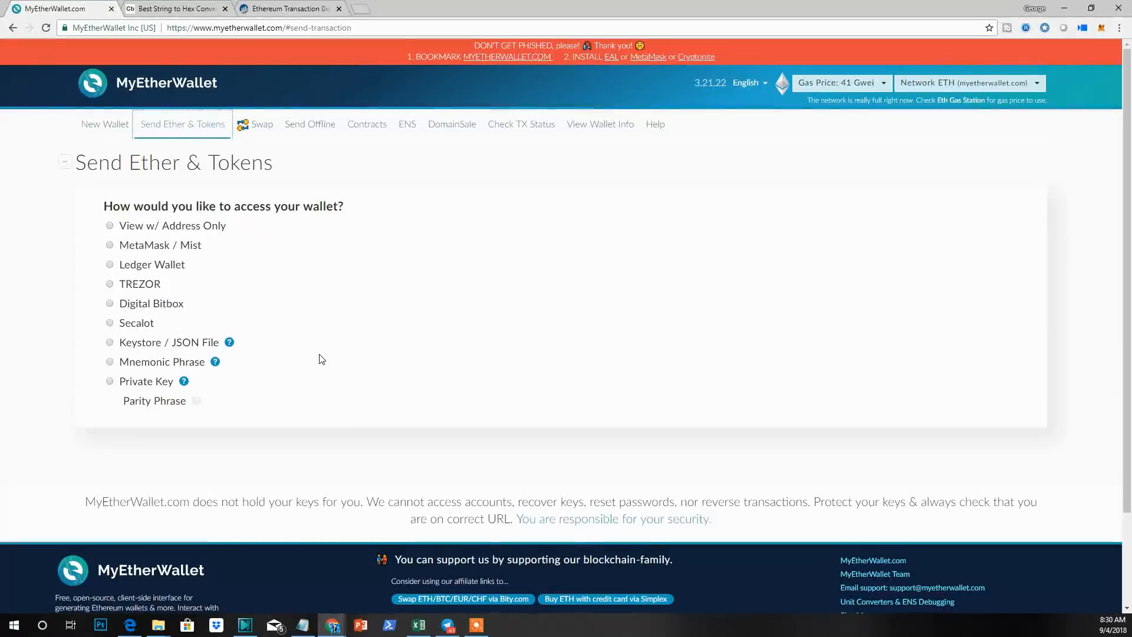
Convert the sample 'HI' and then the mission text to hex in Code Beautify, copy the result, and return to MyEtherWallet
click(173, 9)
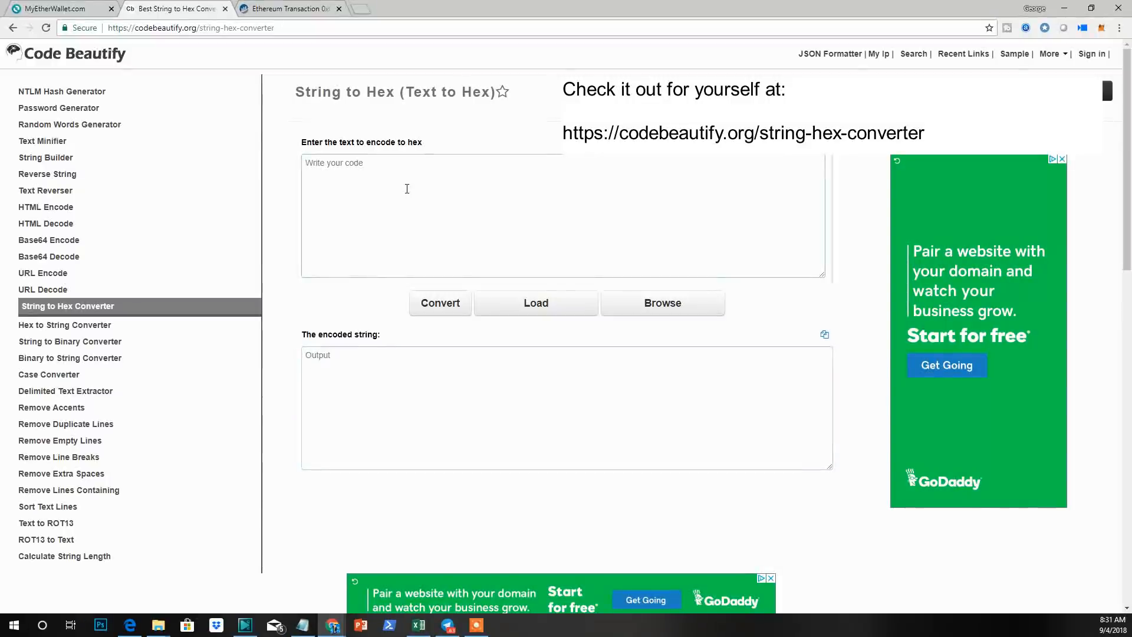
text(HI)
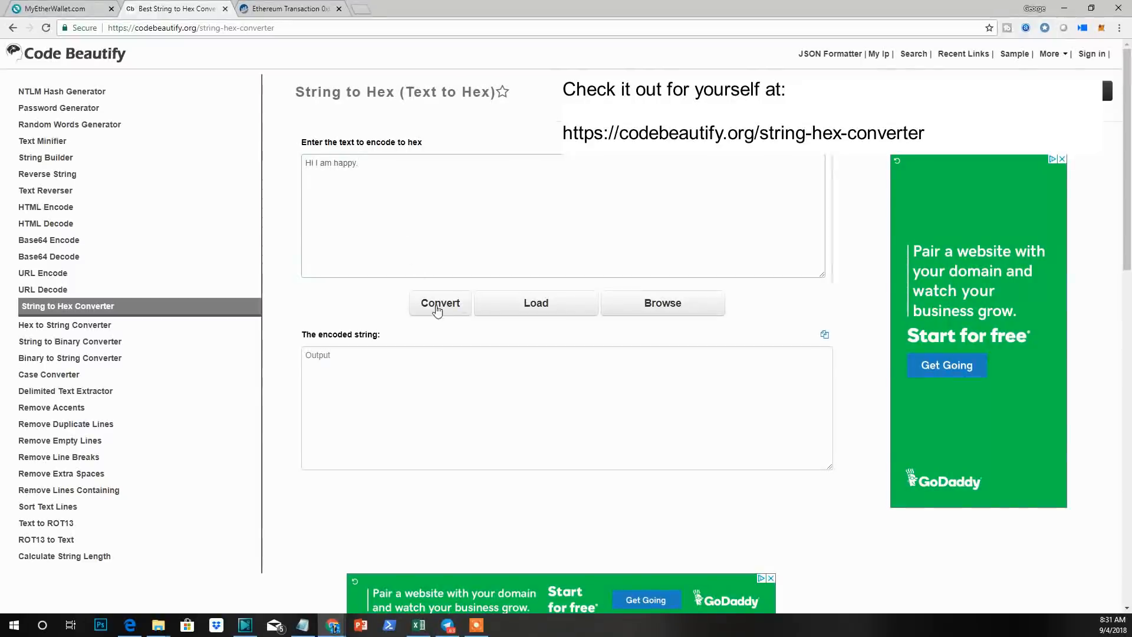
click(439, 303)
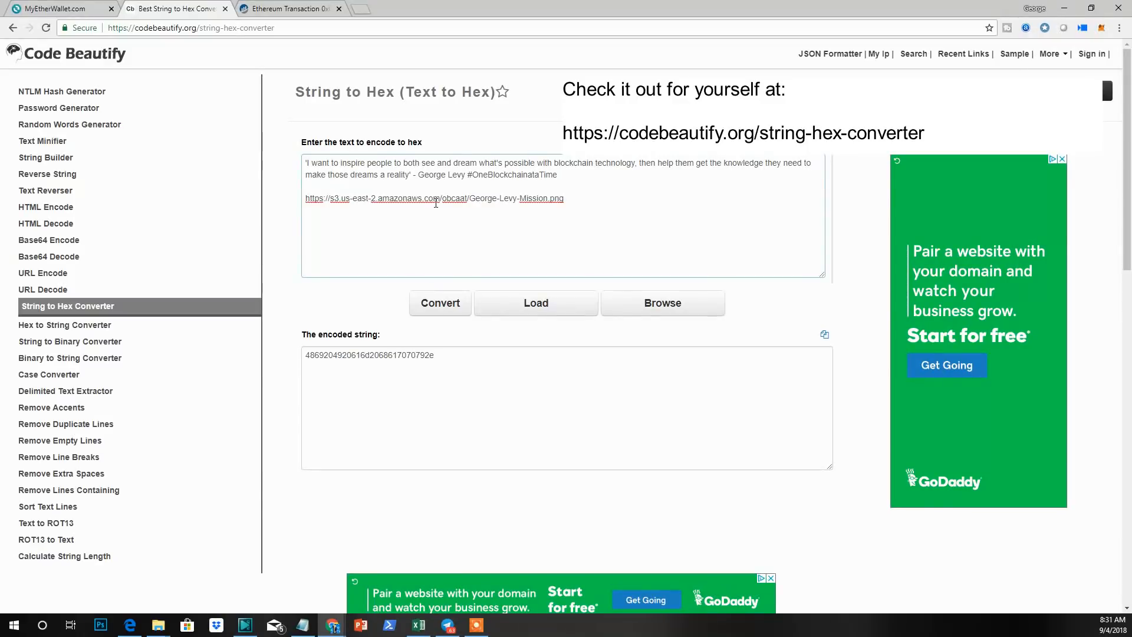
click(440, 303)
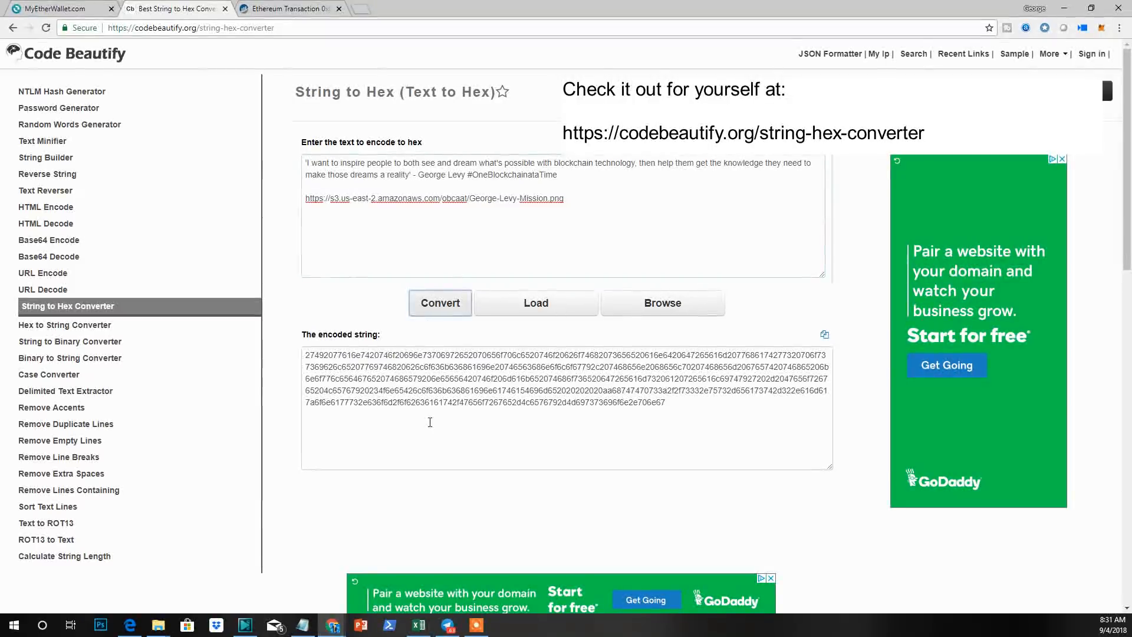
mouse_move(697, 419)
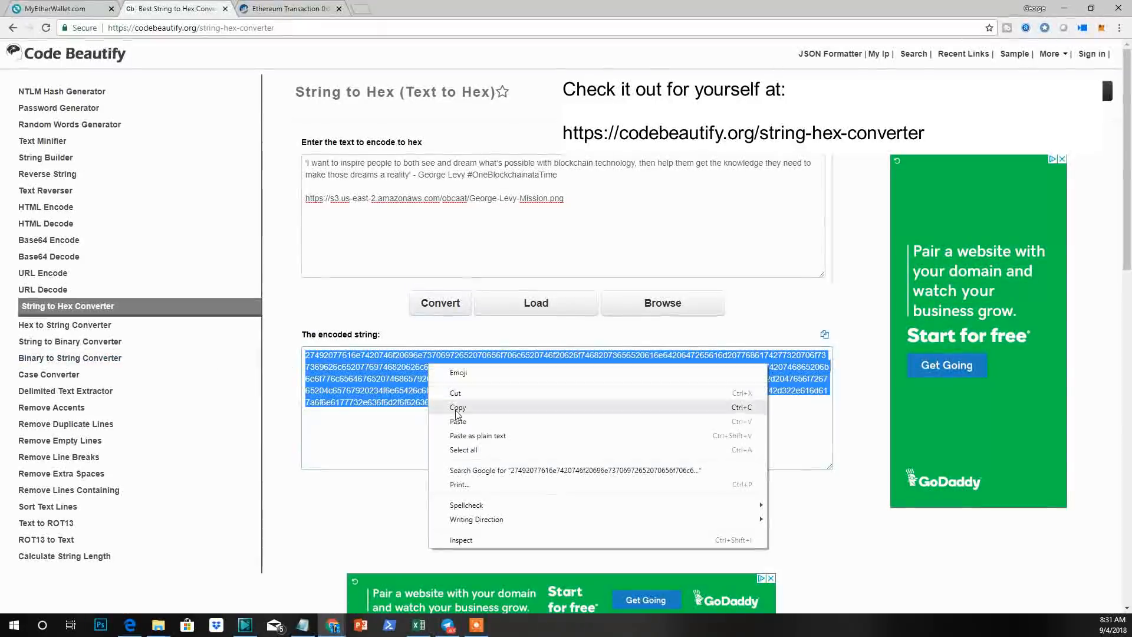
click(458, 406)
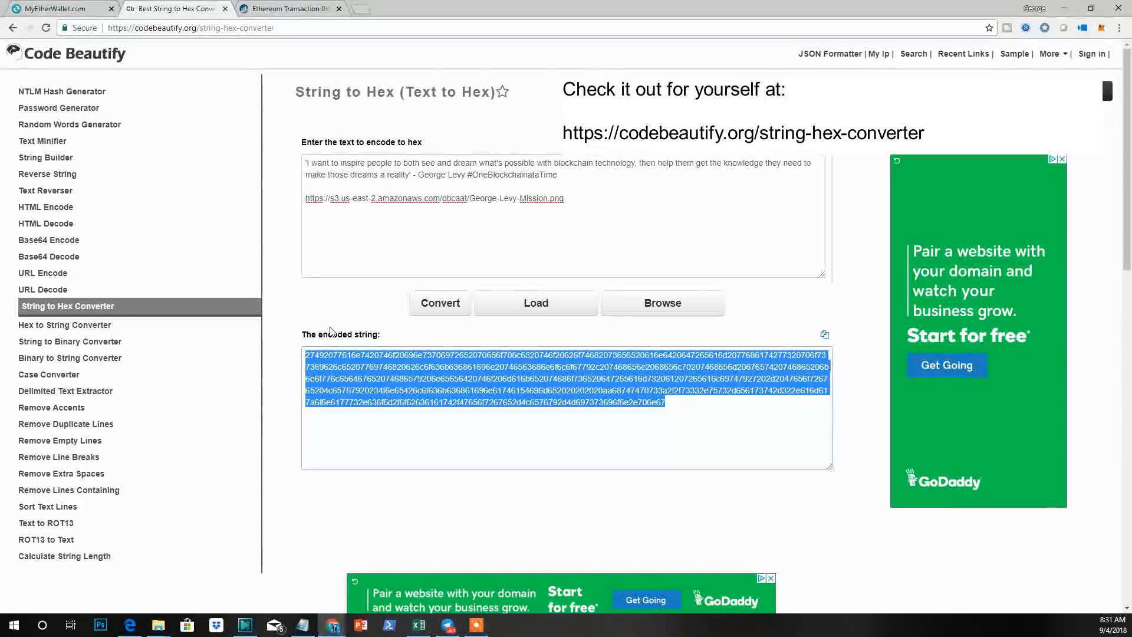
click(54, 9)
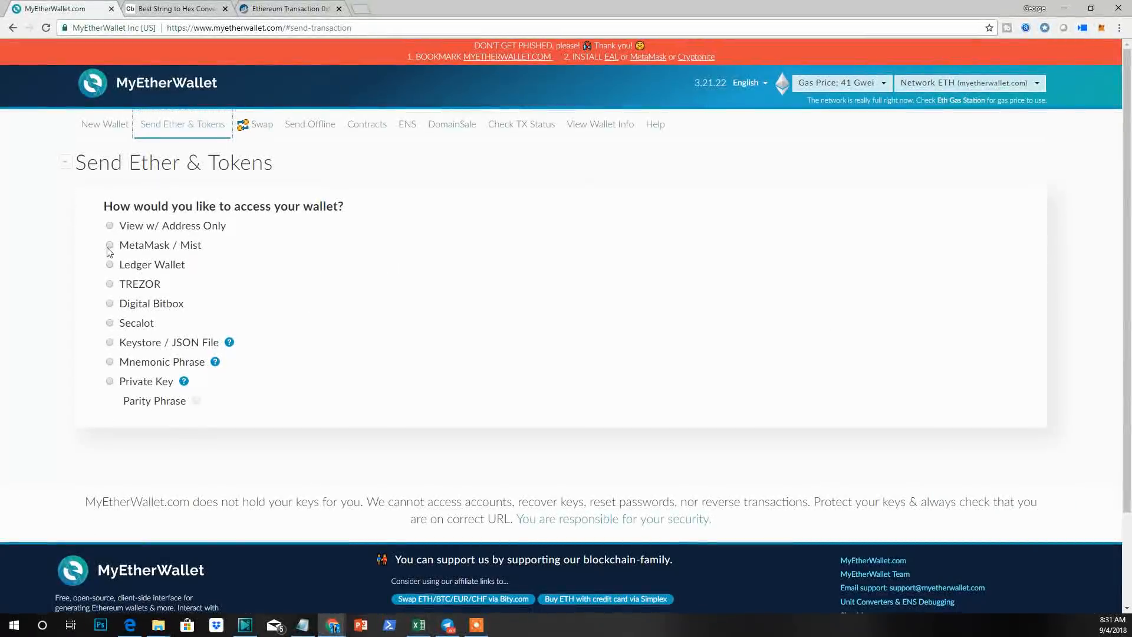
Access the wallet via MetaMask and paste the copied mission hex into the transaction Data field
click(109, 245)
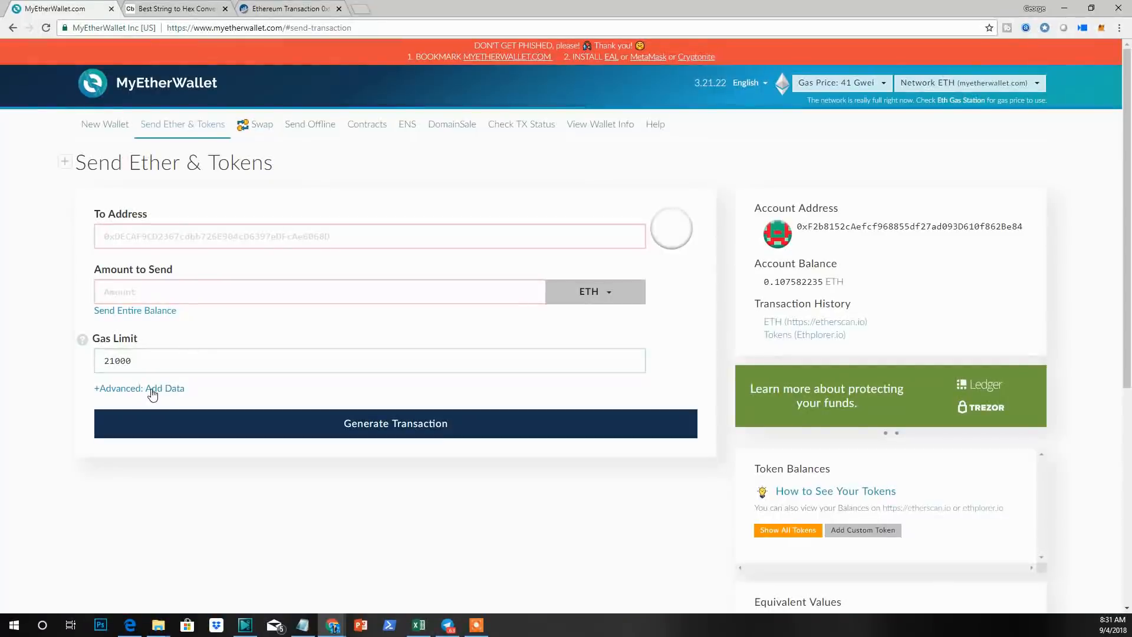
click(139, 387)
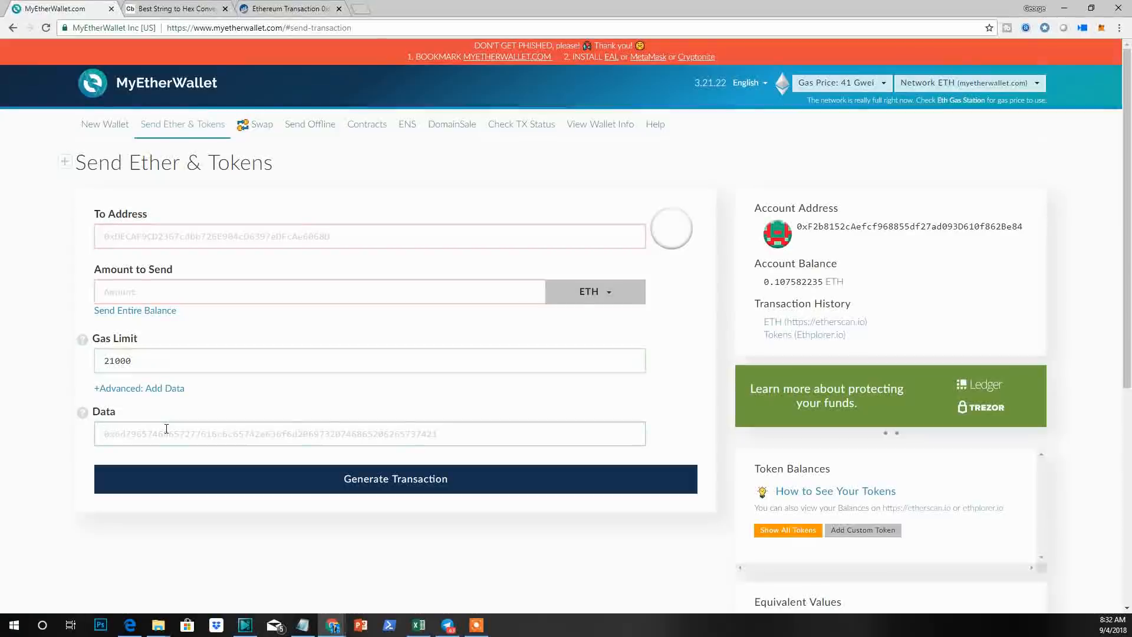
right_click(166, 433)
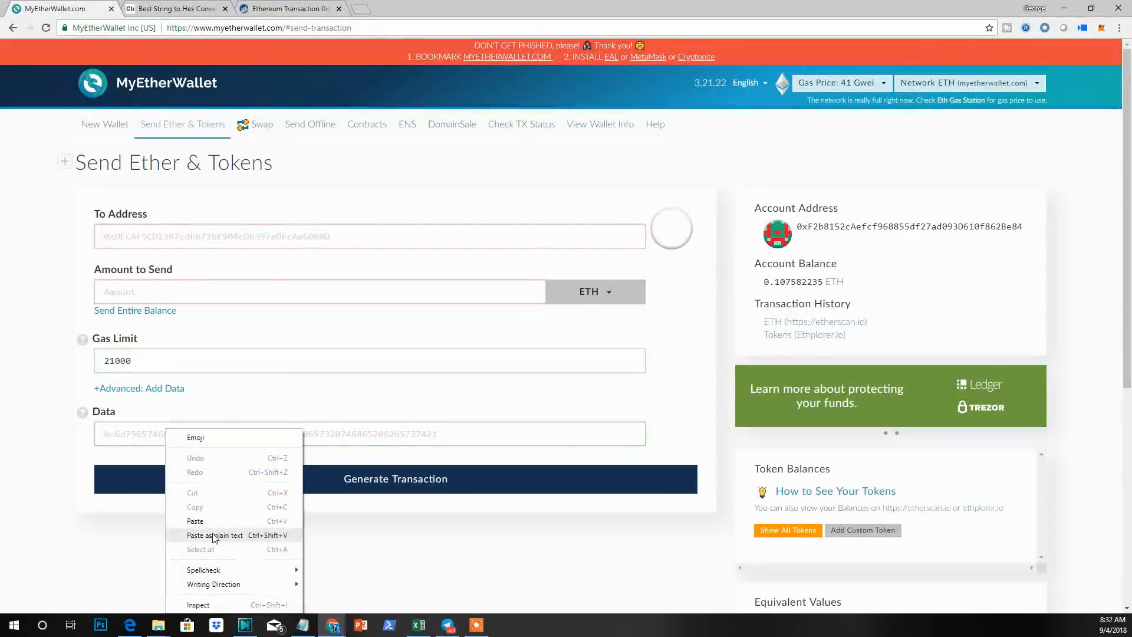
click(194, 520)
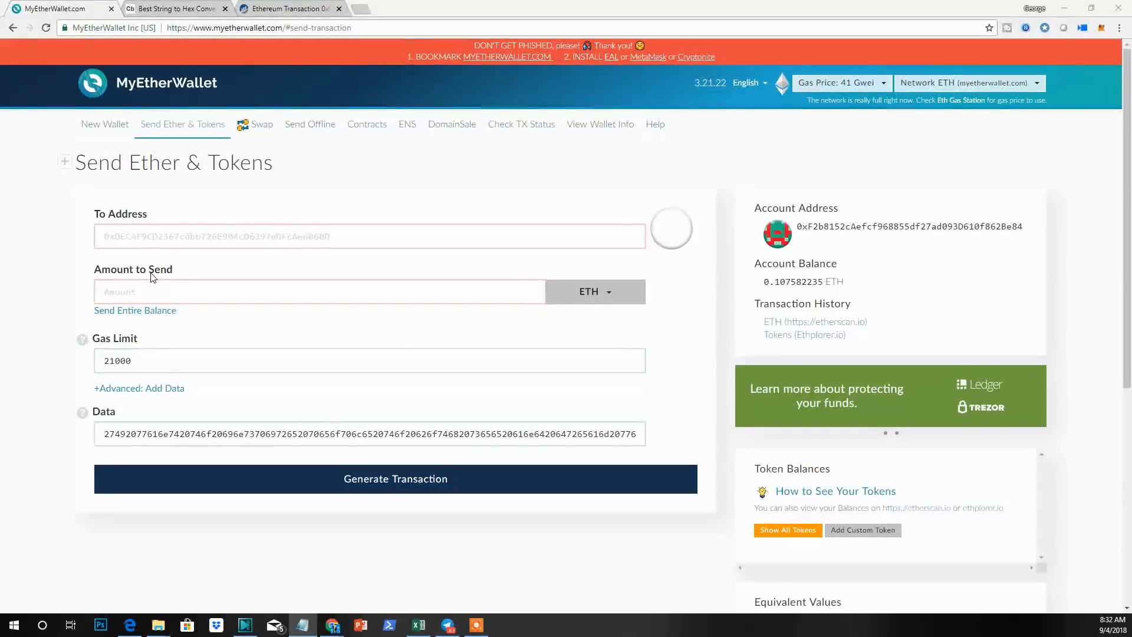
Paste the recipient address and set the Amount to Send to 0
right_click(156, 236)
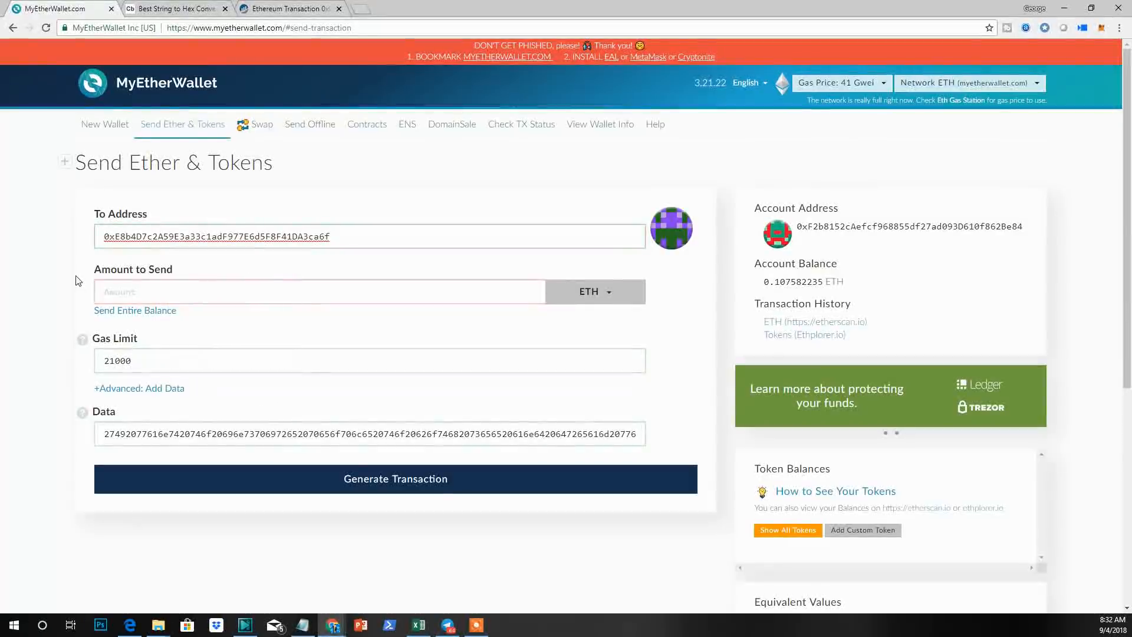
click(317, 291)
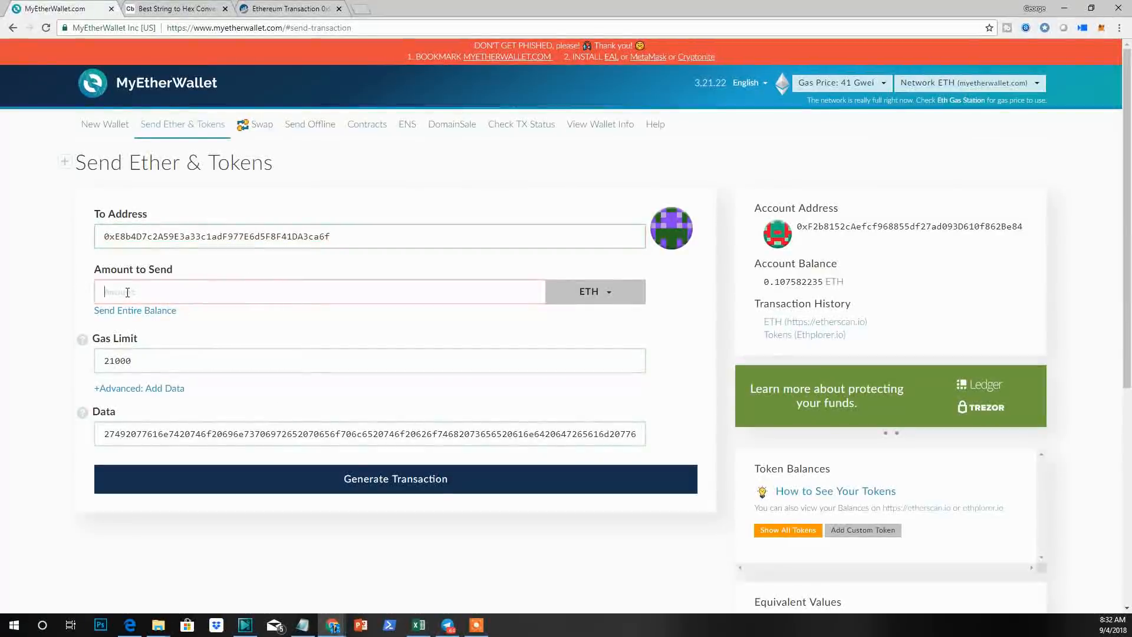
text(0)
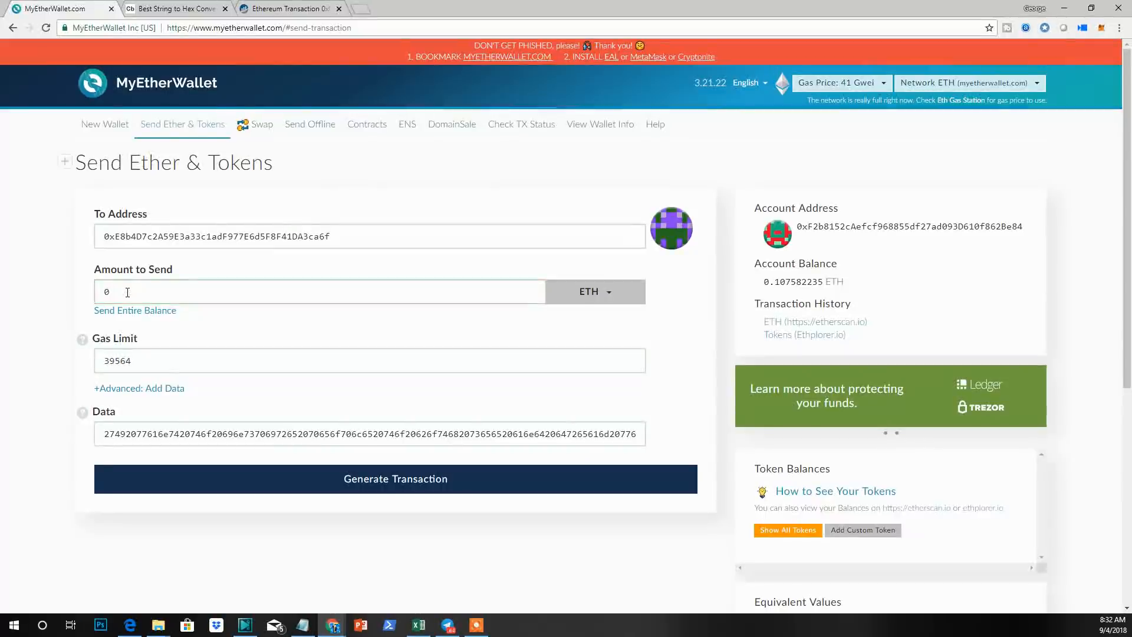
mouse_move(58, 268)
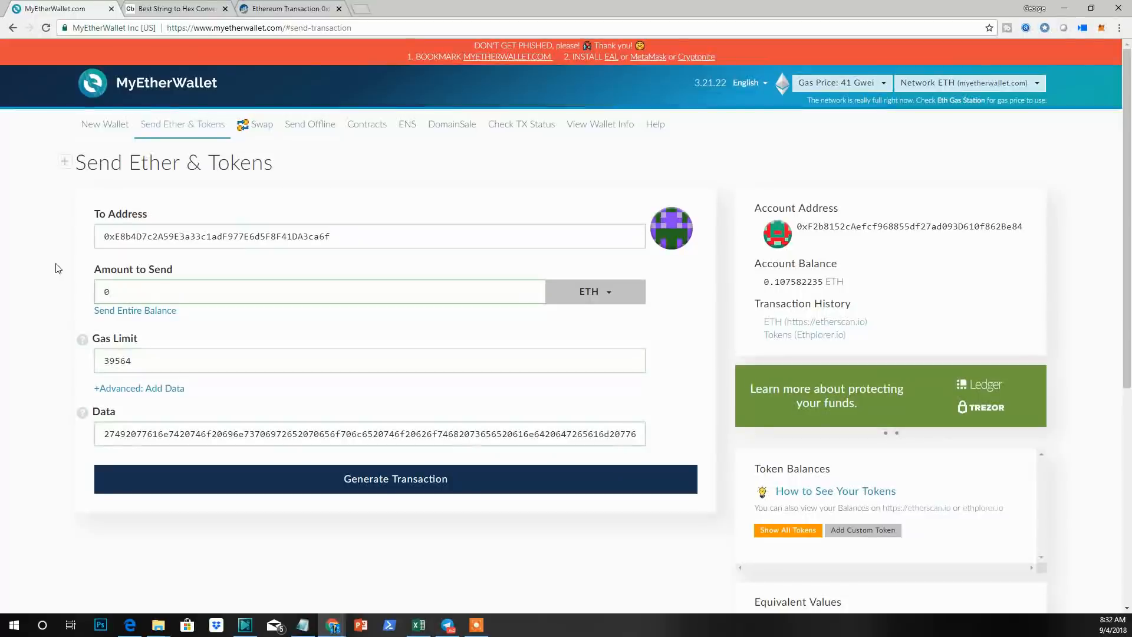
mouse_move(405, 491)
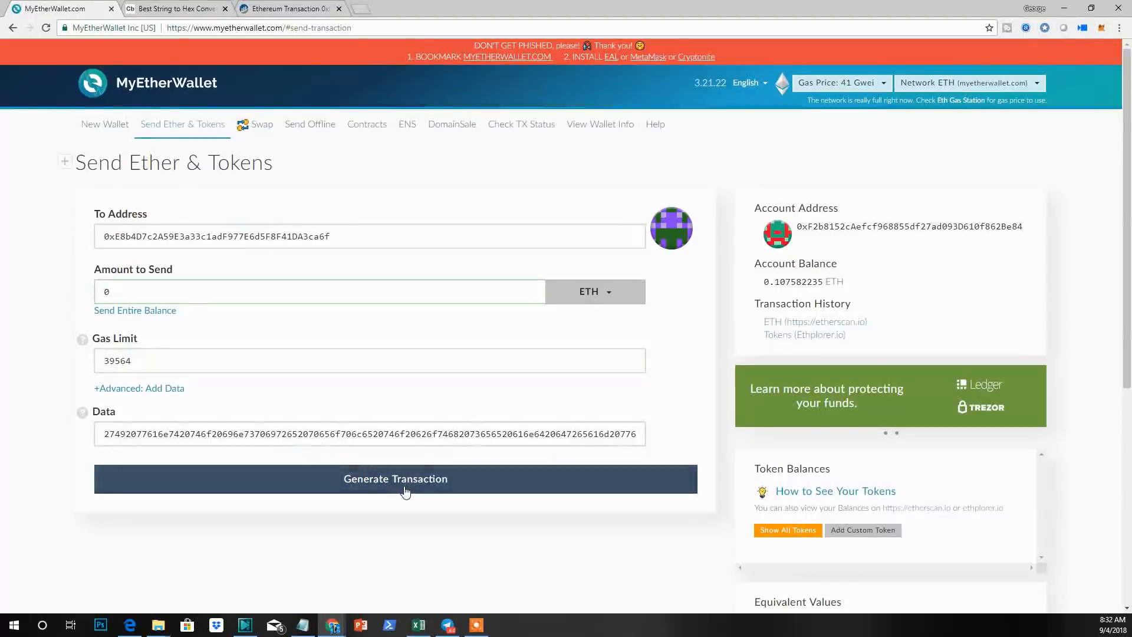
Generate the transaction and reveal the Raw and Signed Transaction boxes
click(395, 478)
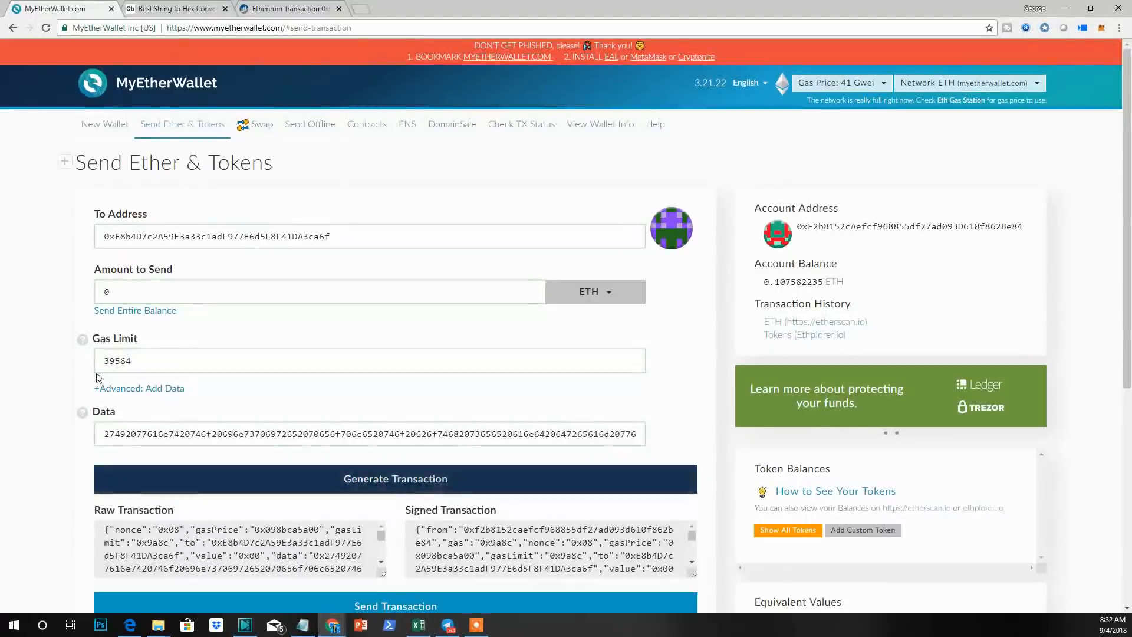
scroll(down, 3)
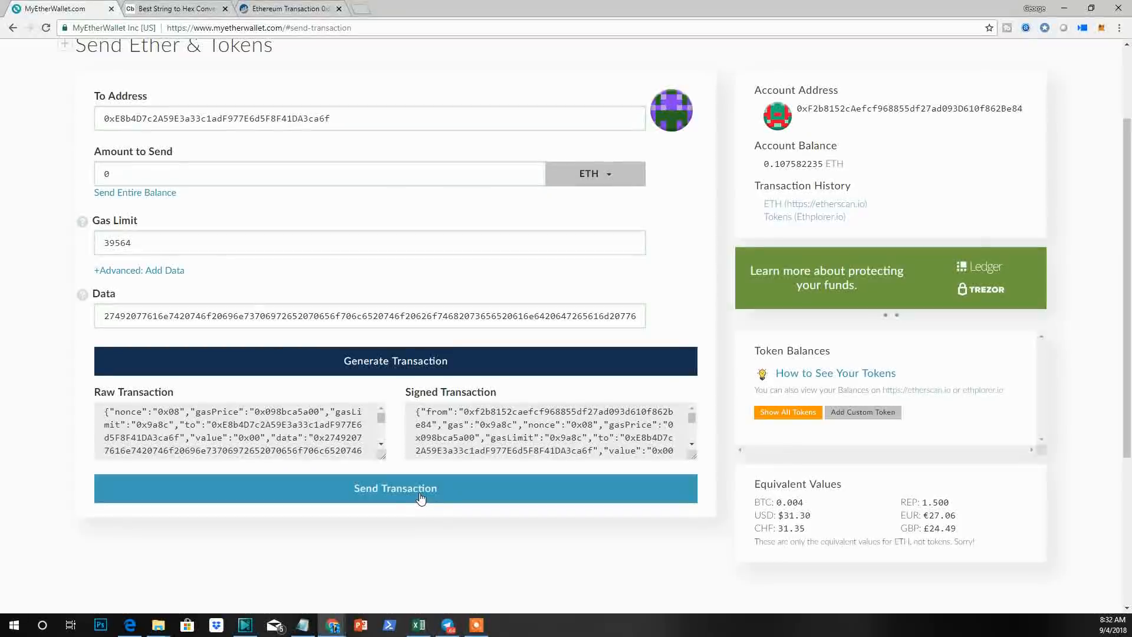
Send the transaction and confirm 'Yes, I am sure! Make transaction.', bringing up the MetaMask $0.47 fee request
click(395, 487)
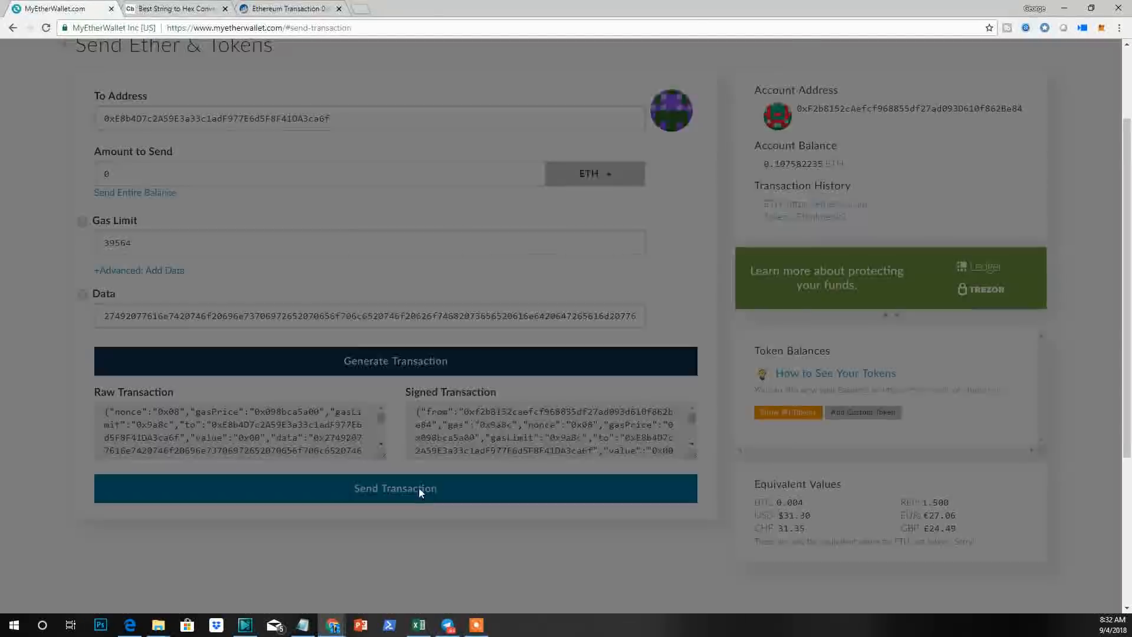
click(395, 488)
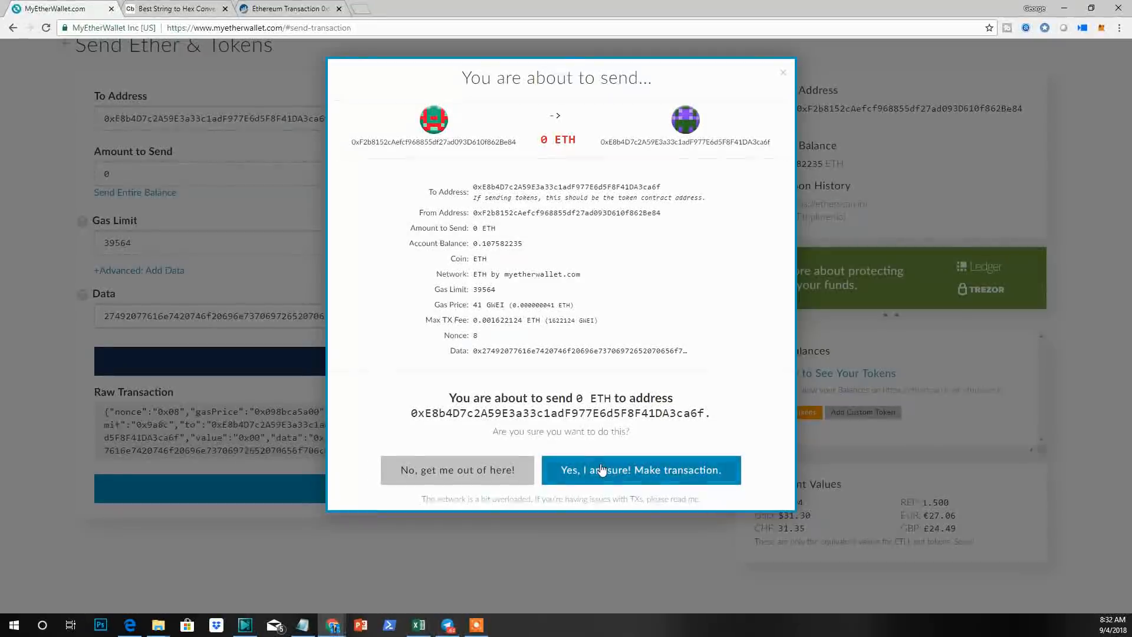
click(639, 469)
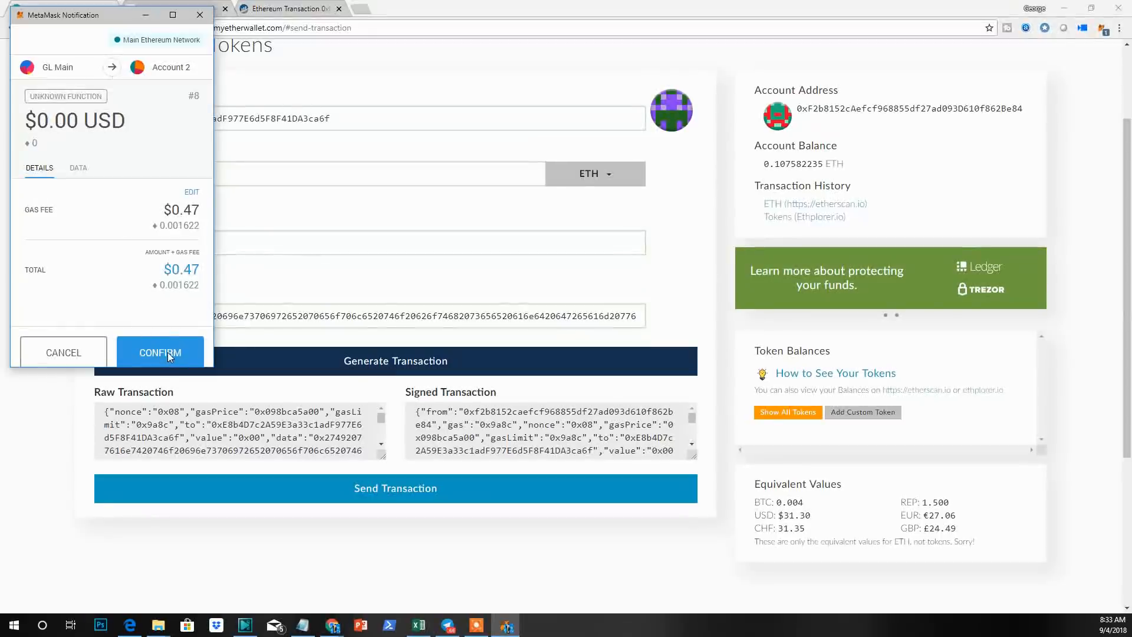
Confirm the transaction in MetaMask to broadcast it and obtain its hash
click(159, 353)
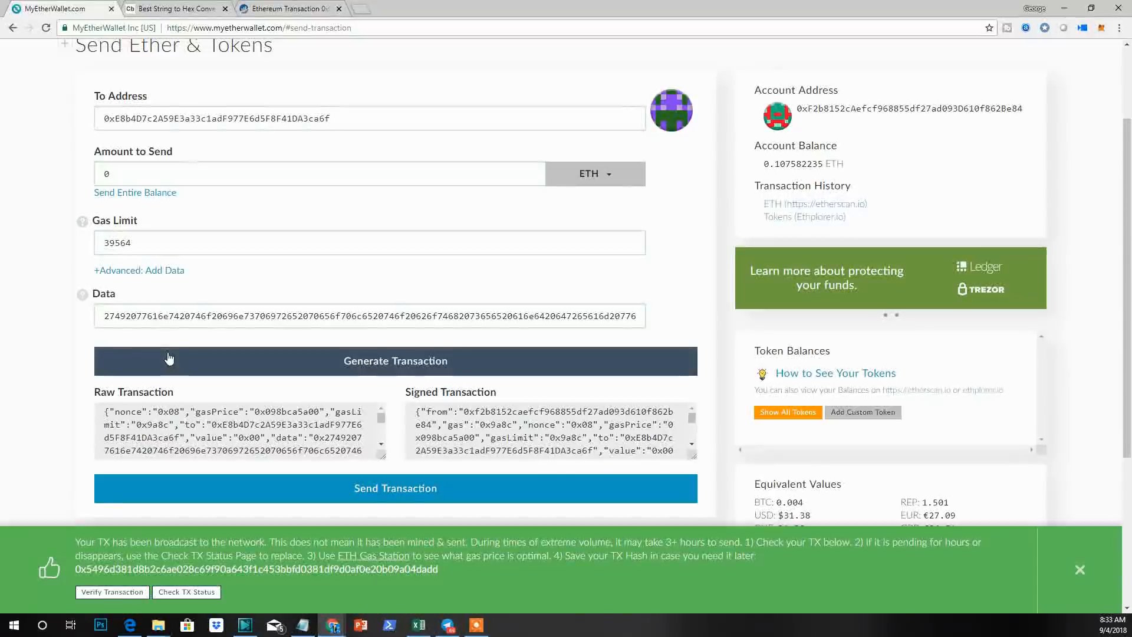
mouse_move(28, 322)
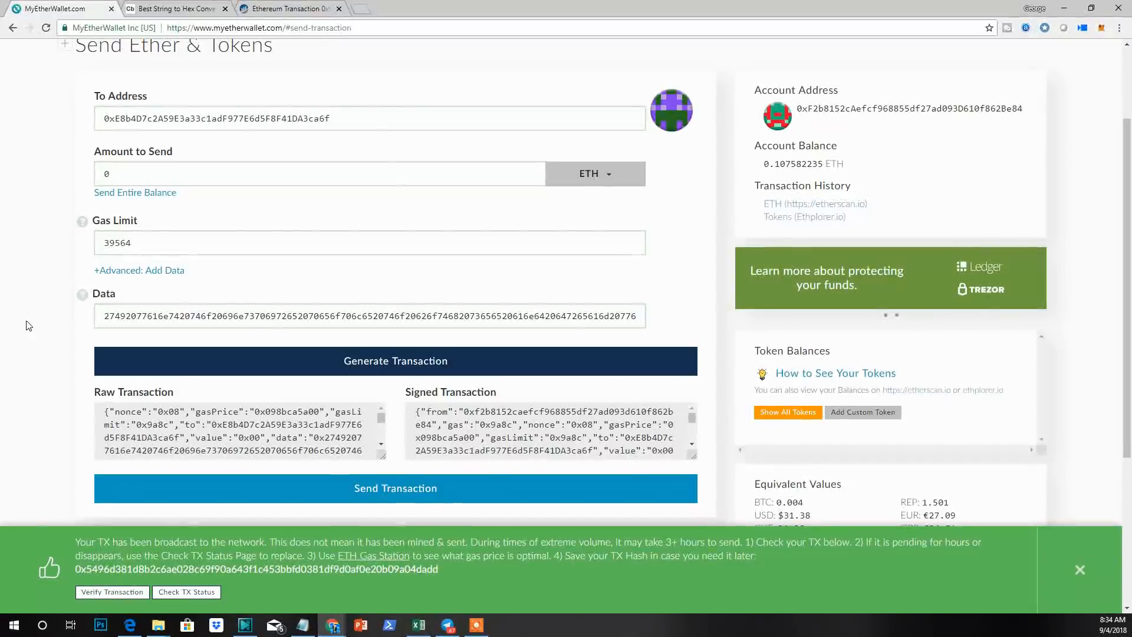
mouse_move(210, 599)
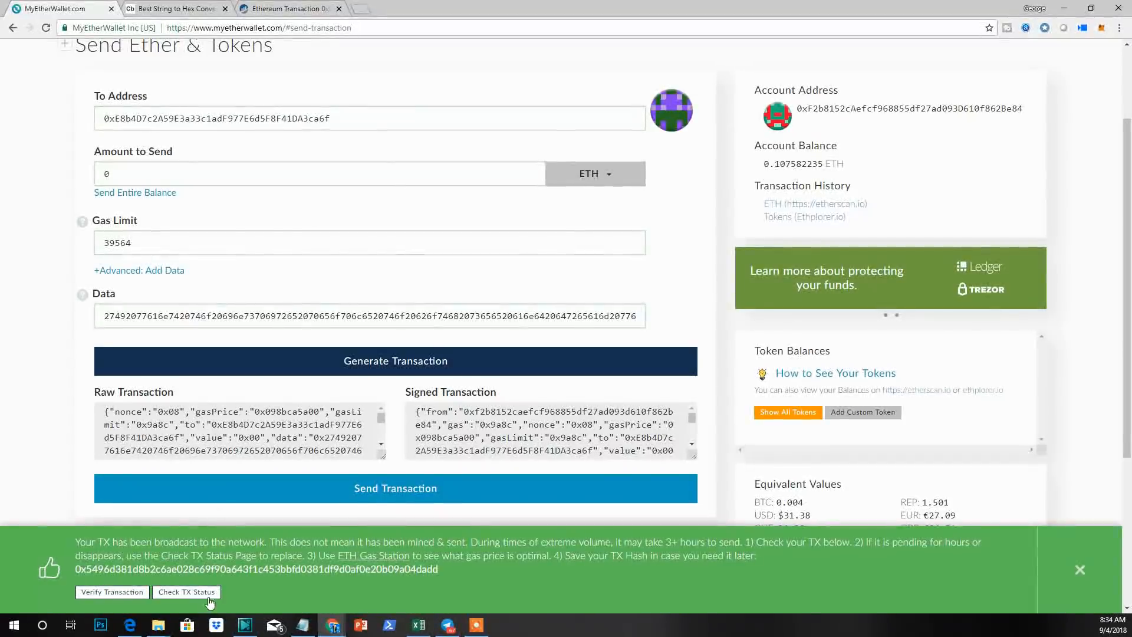
Check TX Status, dismiss the intro popup, and view the transaction details showing it mined successfully
click(186, 592)
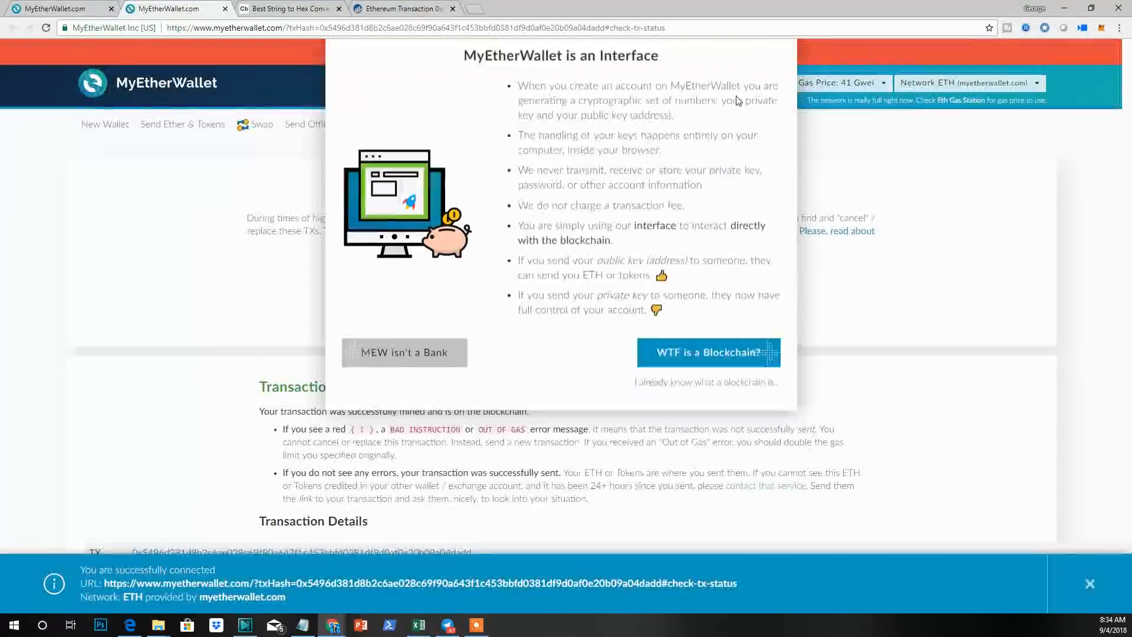
click(704, 381)
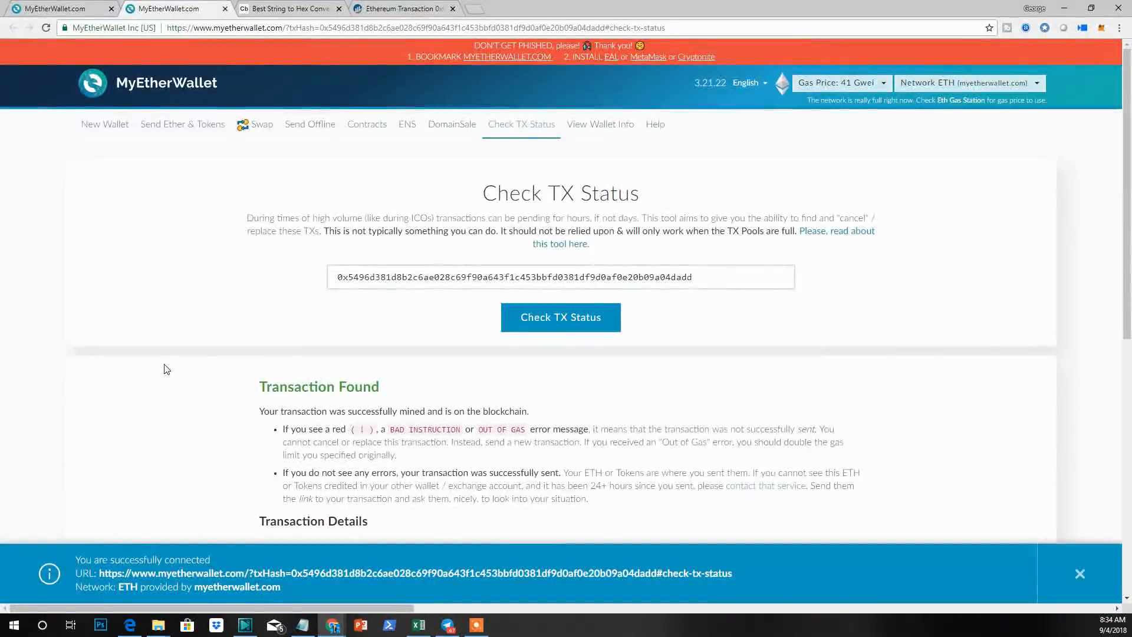
scroll(down, 3)
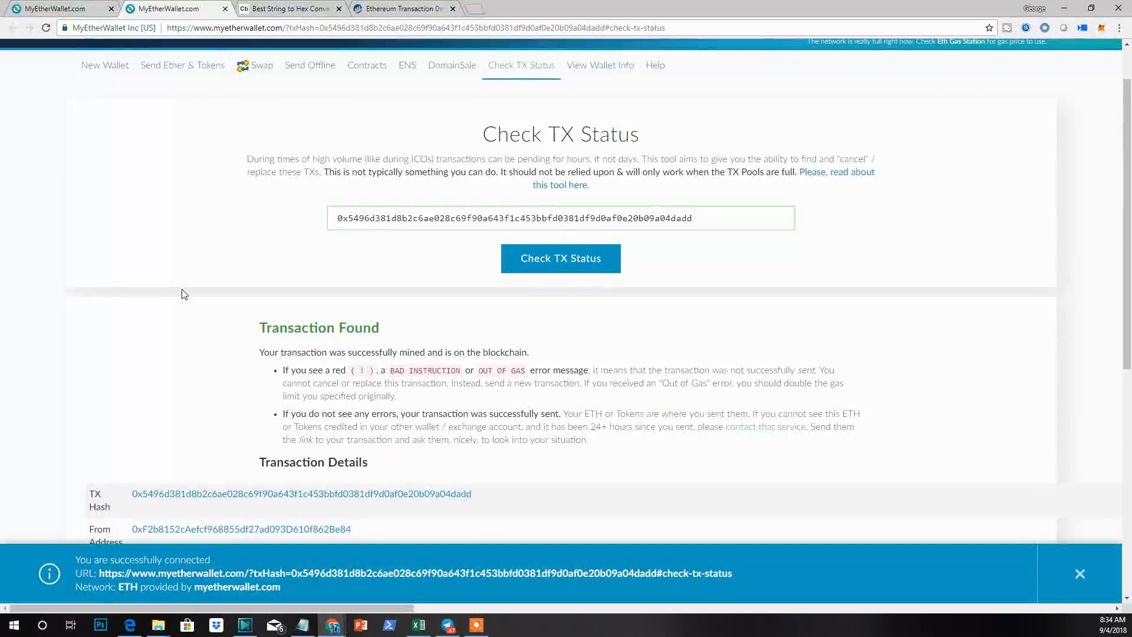
scroll(down, 3)
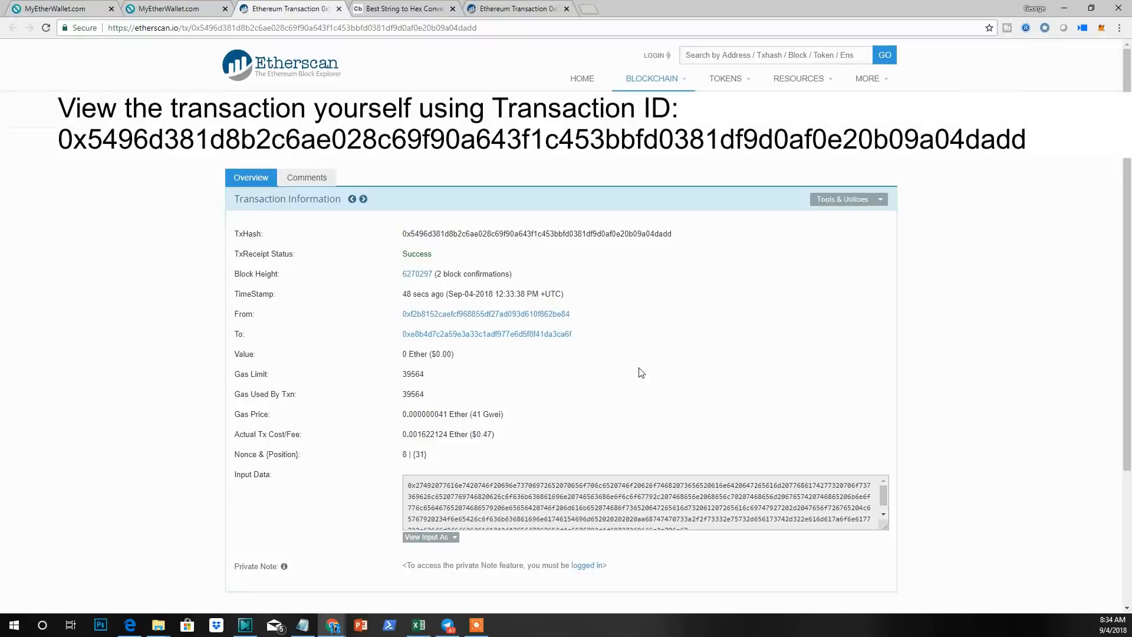
mouse_move(392, 296)
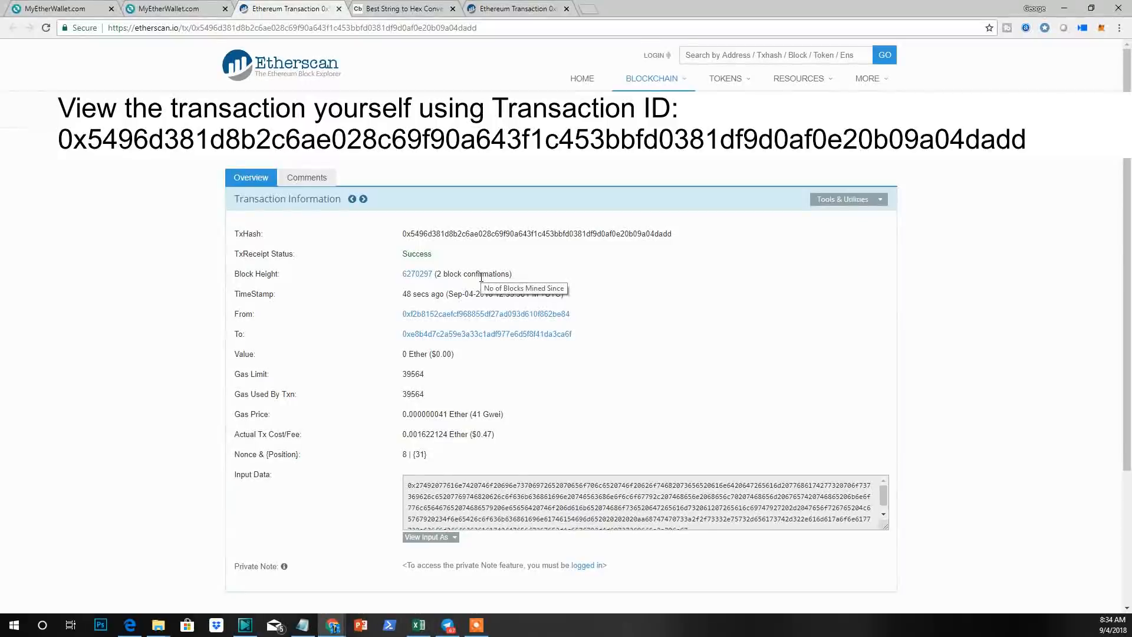
mouse_move(408, 282)
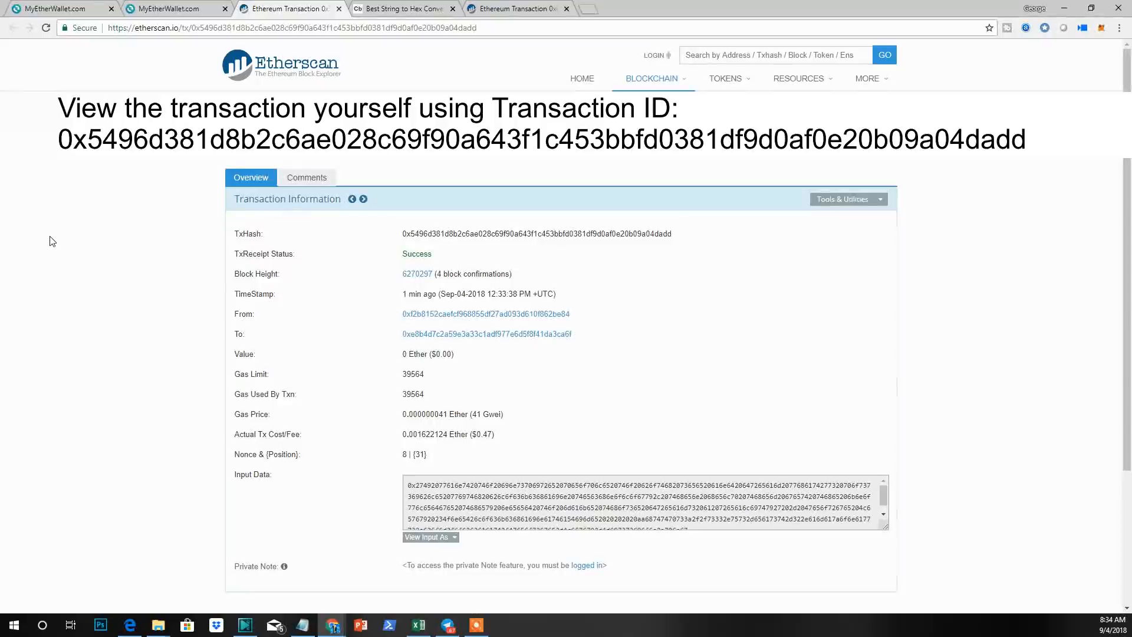
mouse_move(59, 246)
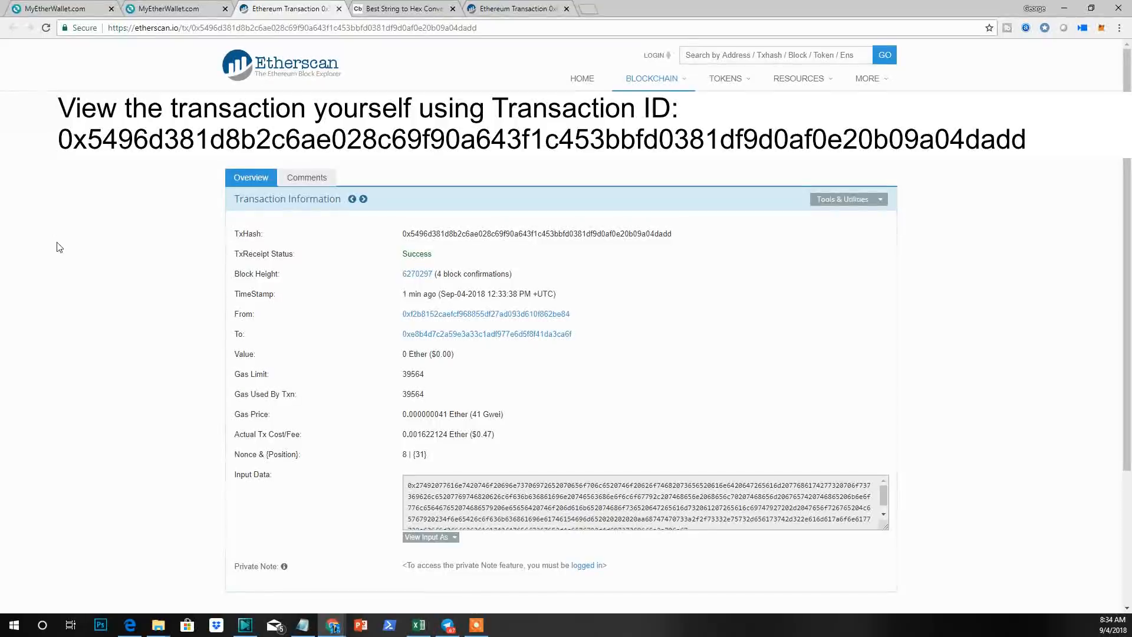
Scroll the Etherscan transaction record down to the Input Data field showing raw hex
scroll(down, 3)
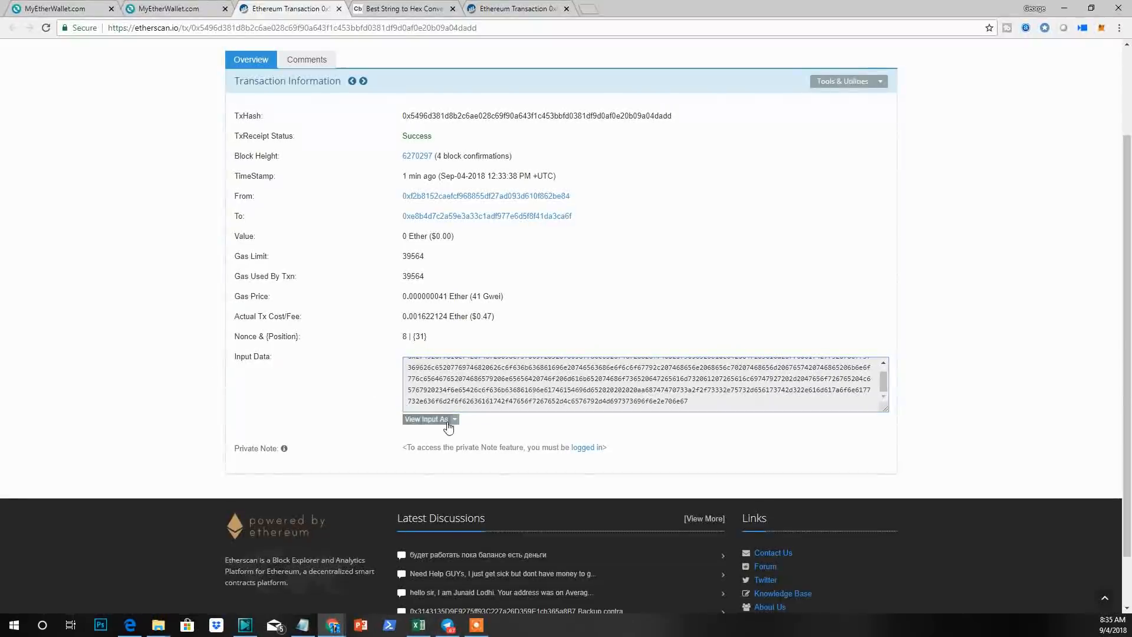
Switch View Input As to UTF-8 so the input data shows the mission statement text
click(427, 419)
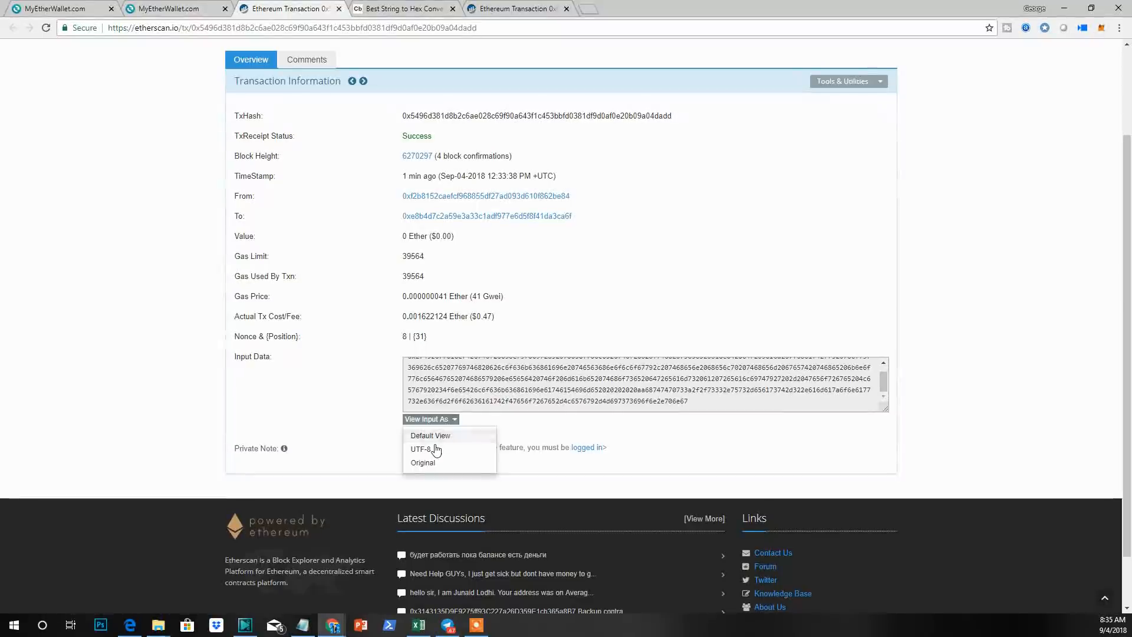
click(421, 449)
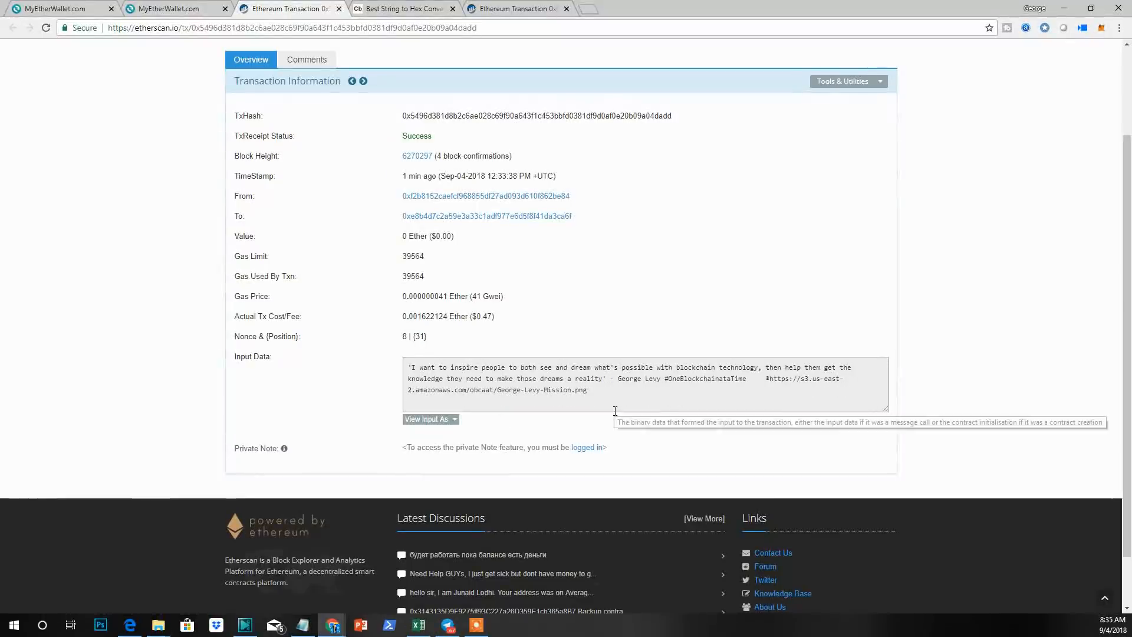